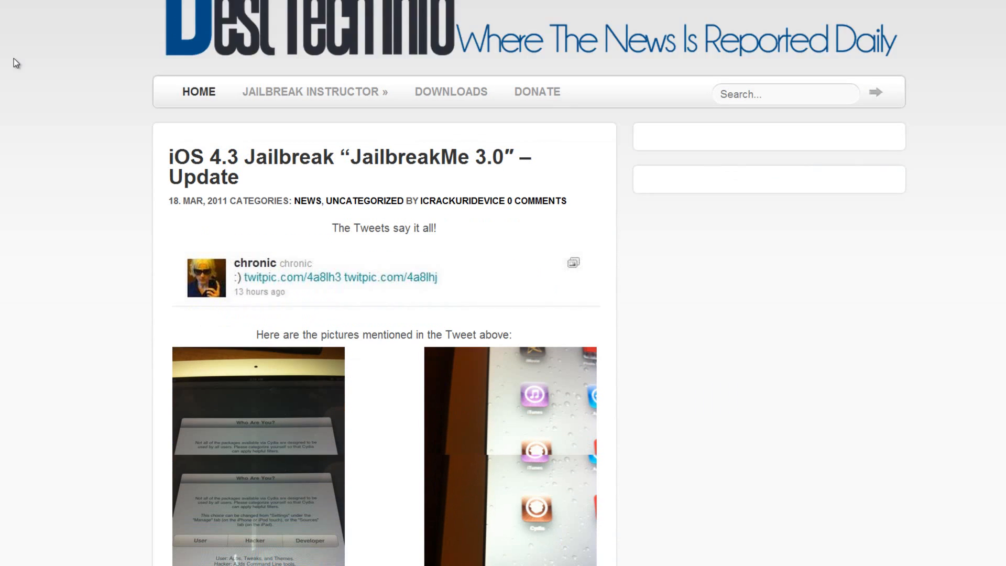
pyautogui.scroll(-3)
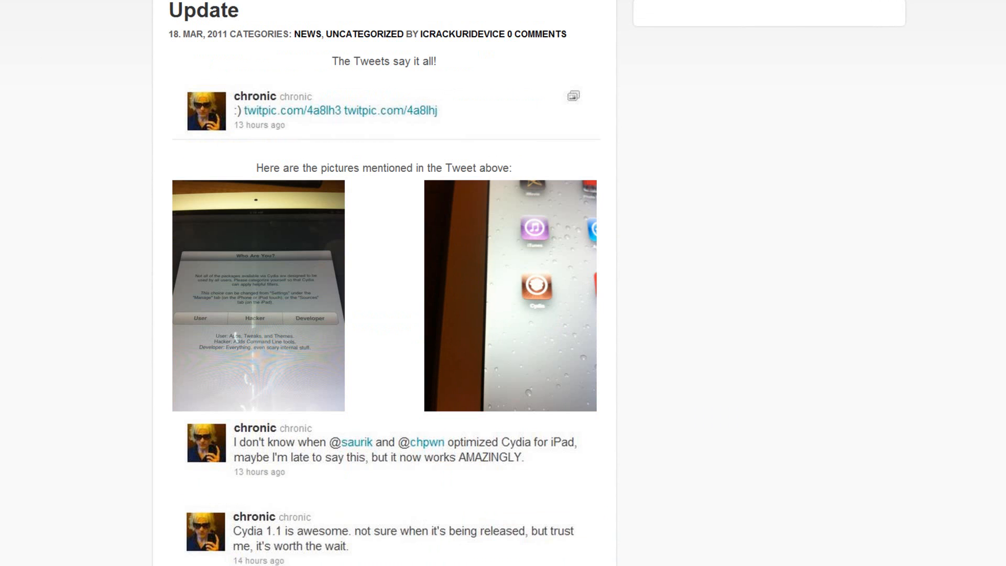
pyautogui.moveTo(134, 142)
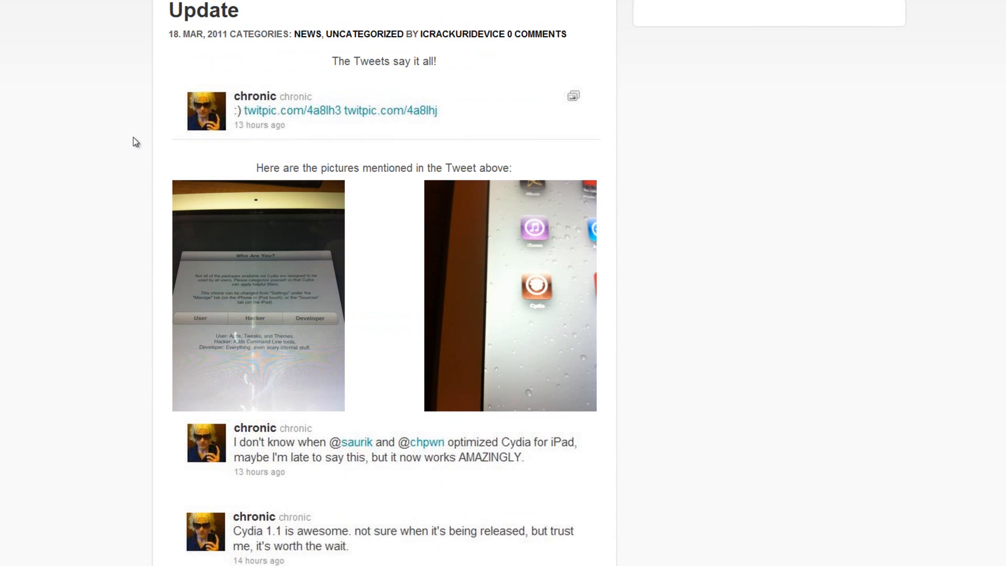
pyautogui.moveTo(114, 150)
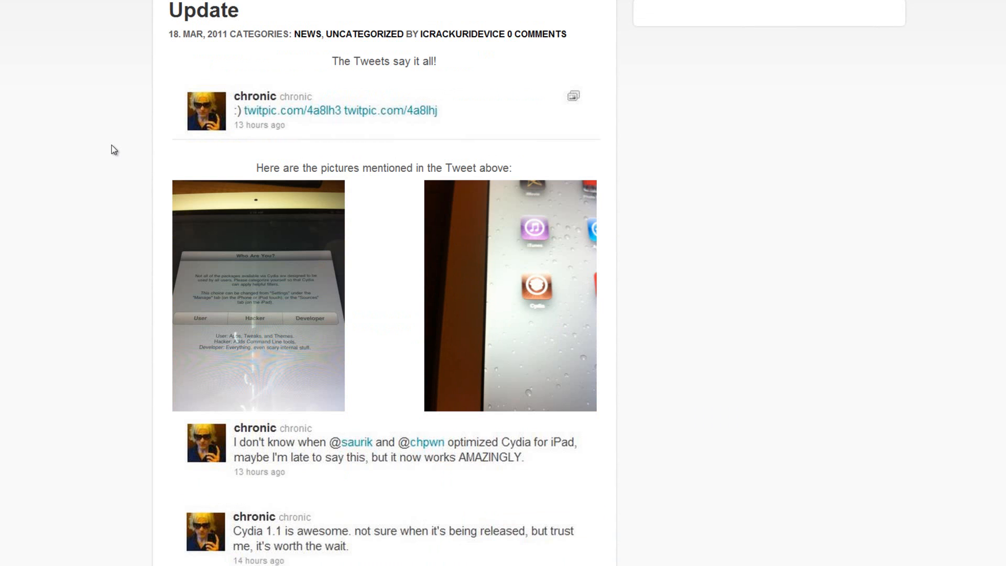
pyautogui.moveTo(237, 30)
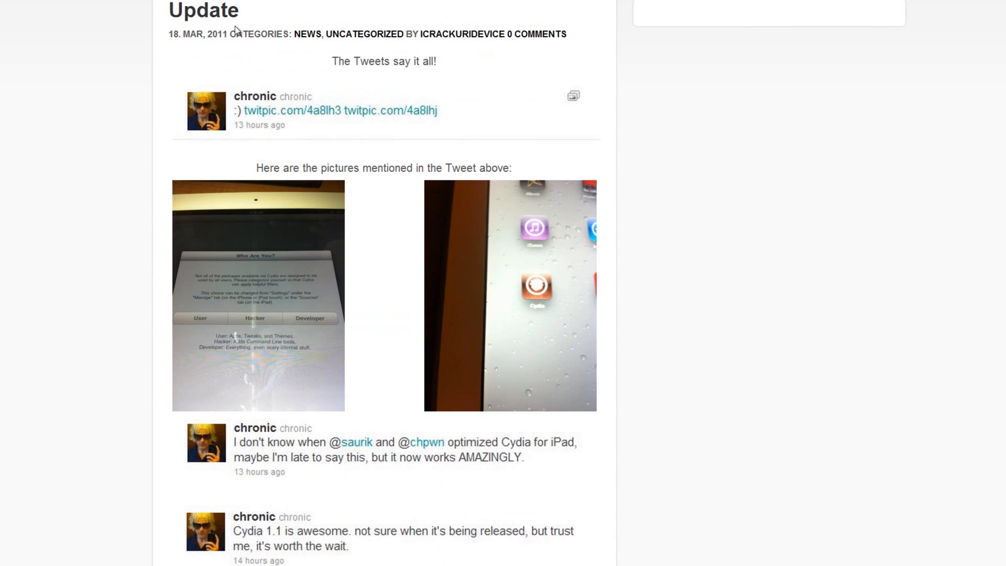
pyautogui.moveTo(789, 326)
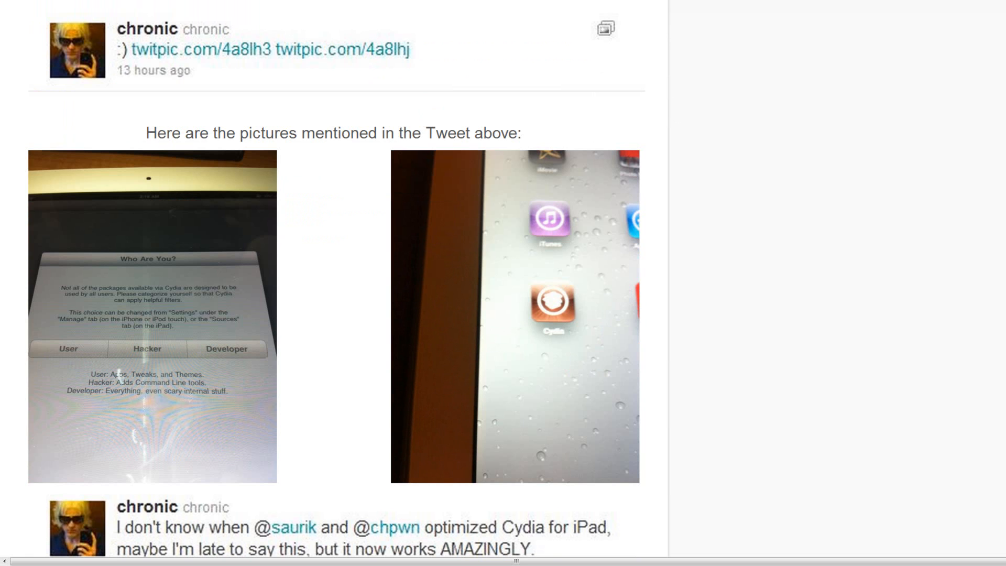
pyautogui.moveTo(715, 308)
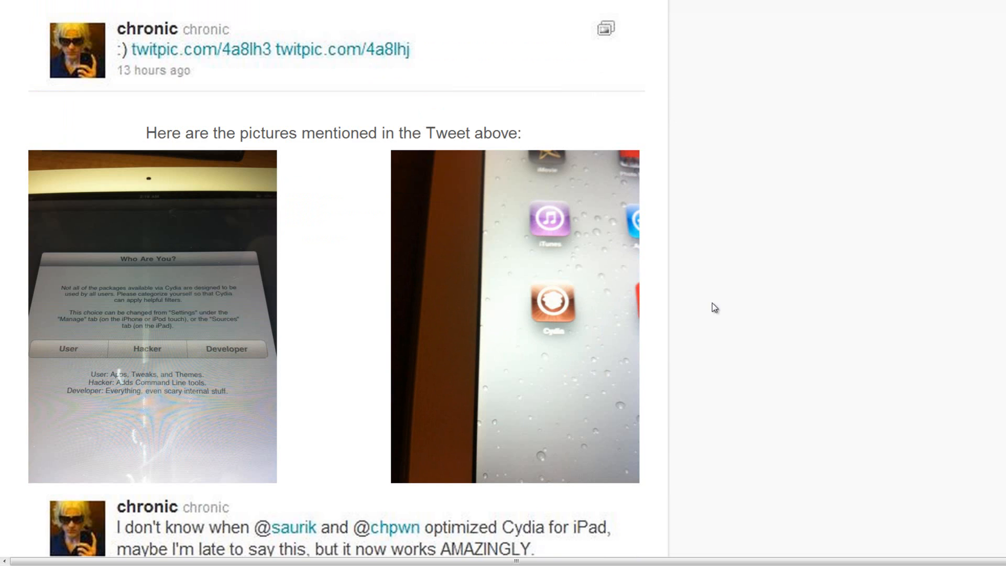
pyautogui.scroll(-3)
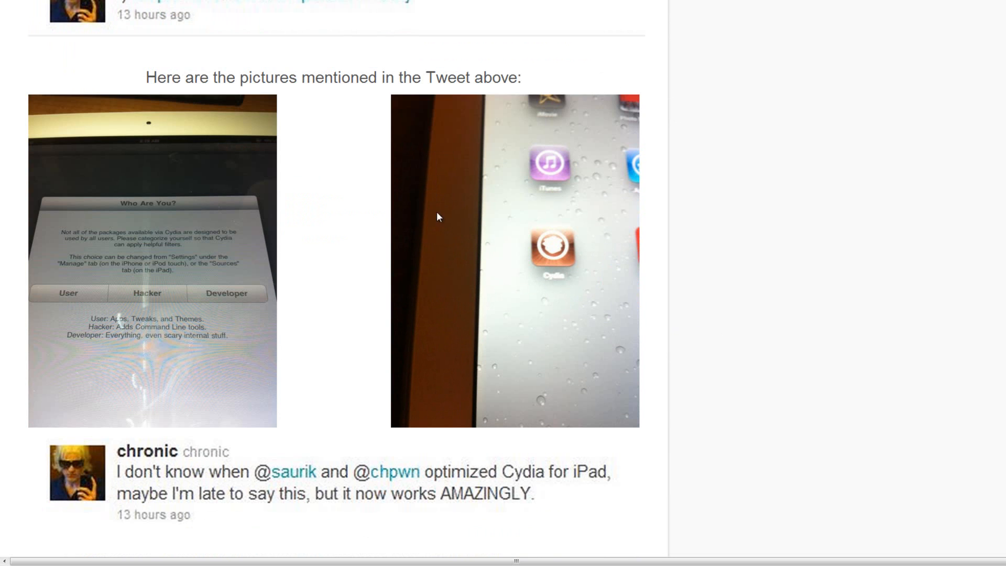
pyautogui.moveTo(306, 177)
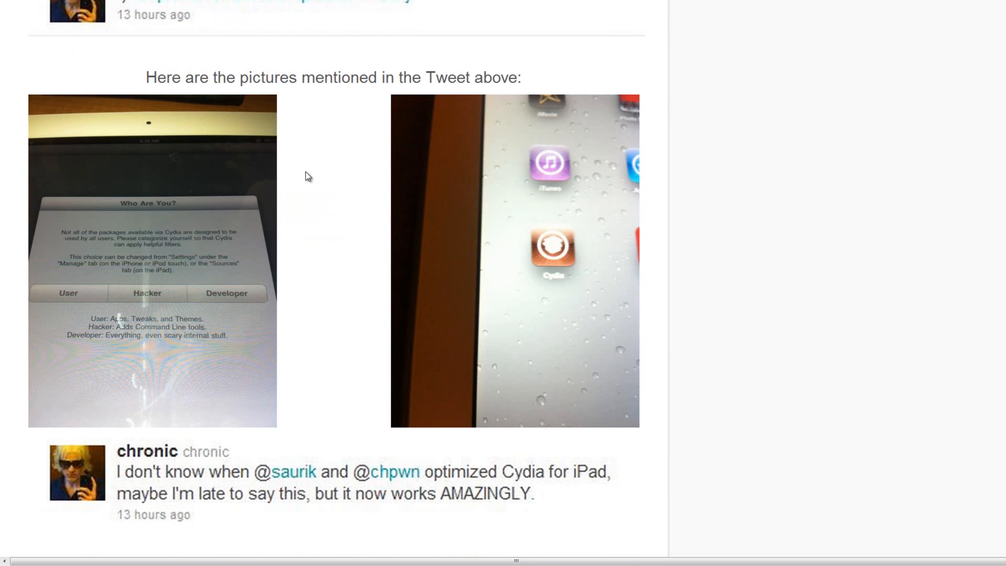
pyautogui.moveTo(144, 182)
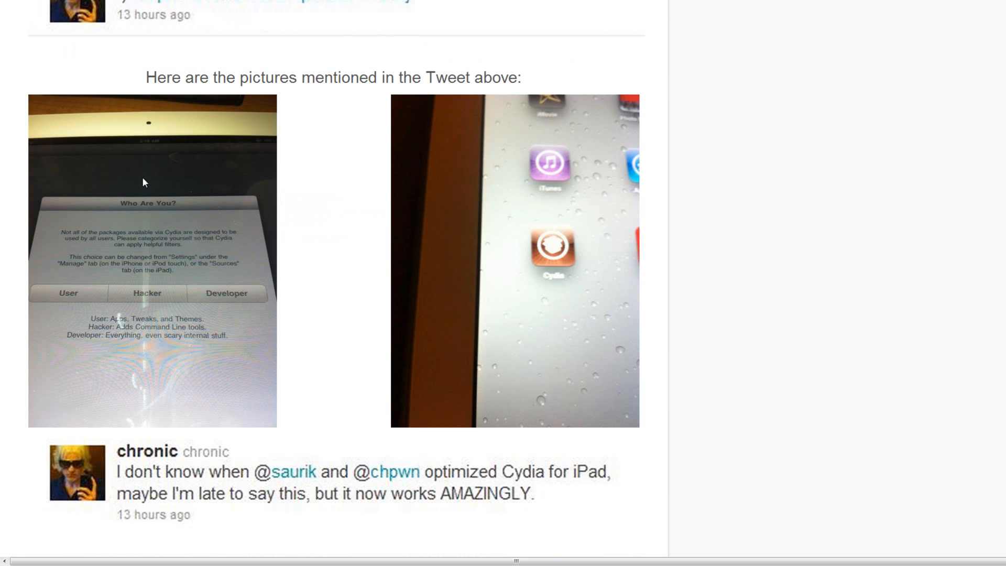
pyautogui.scroll(-3)
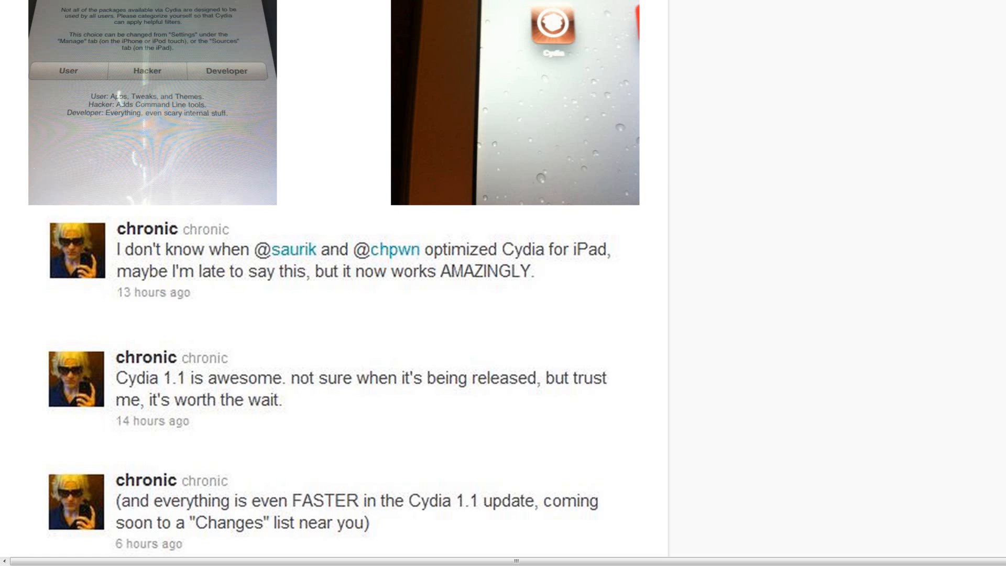
pyautogui.scroll(-3)
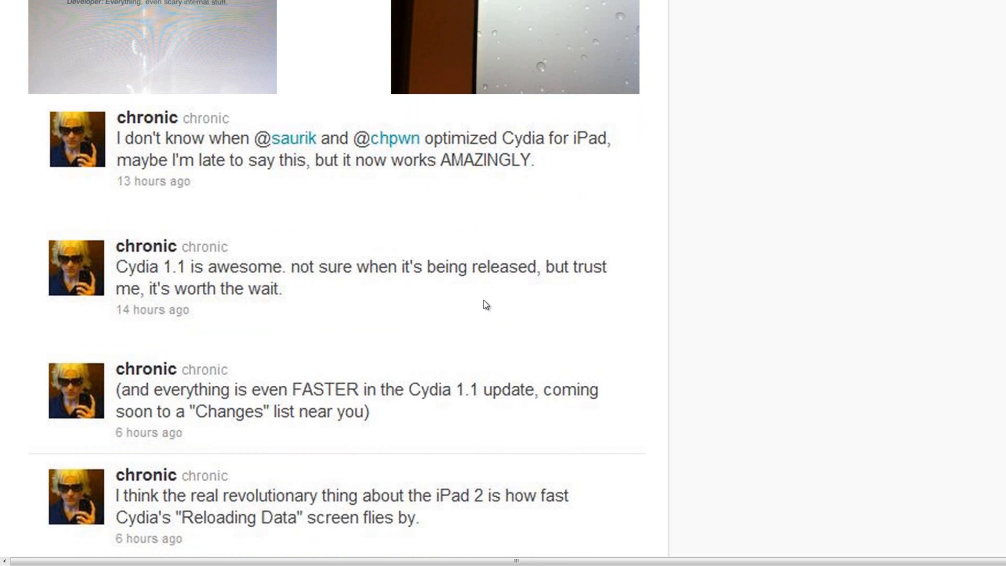
pyautogui.moveTo(479, 306)
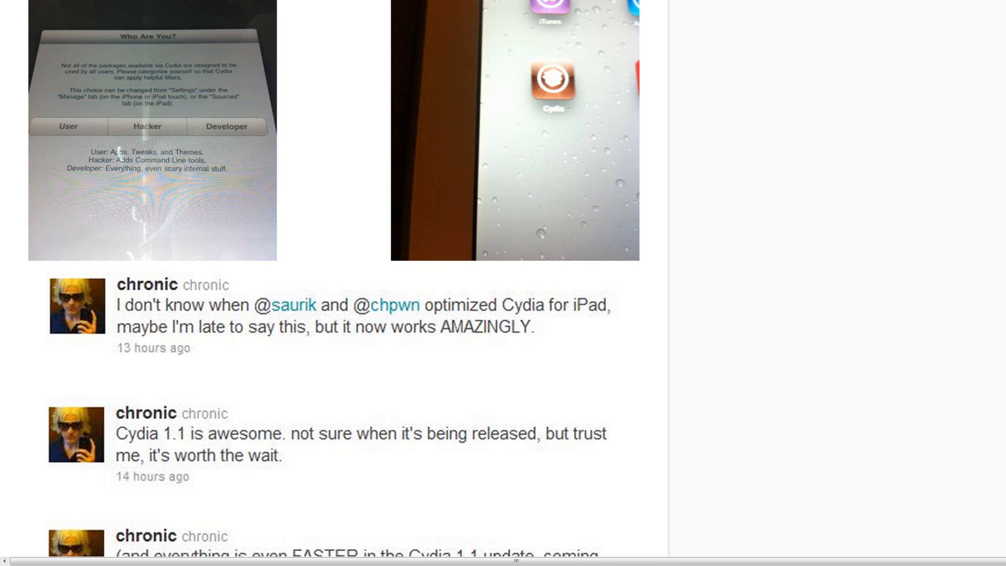
pyautogui.scroll(-3)
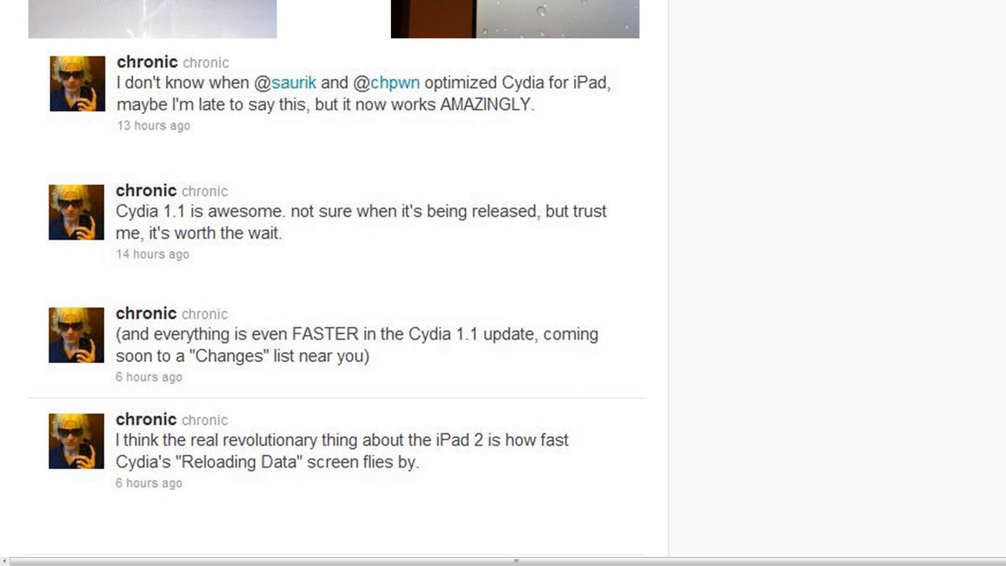
pyautogui.moveTo(314, 218)
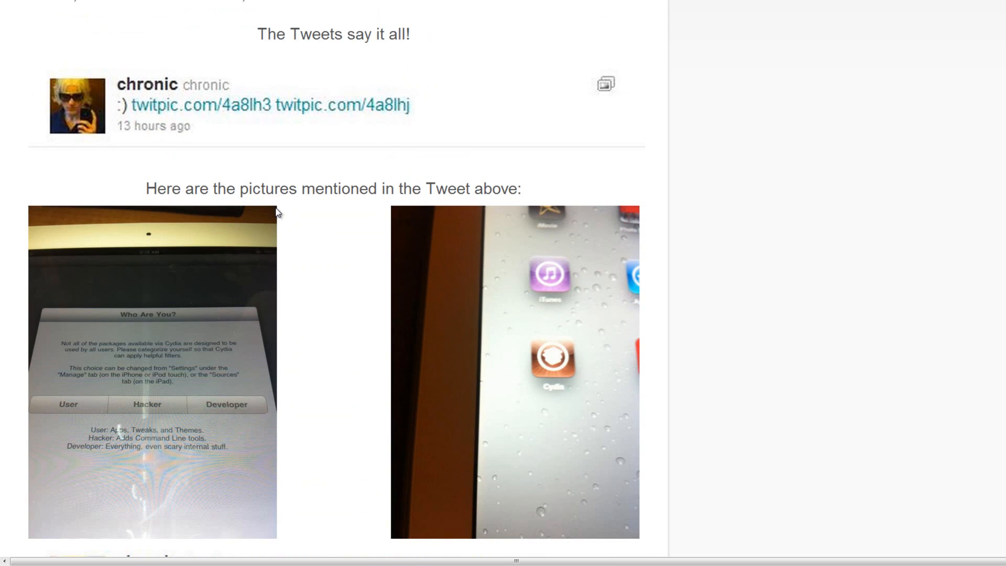
pyautogui.moveTo(250, 233)
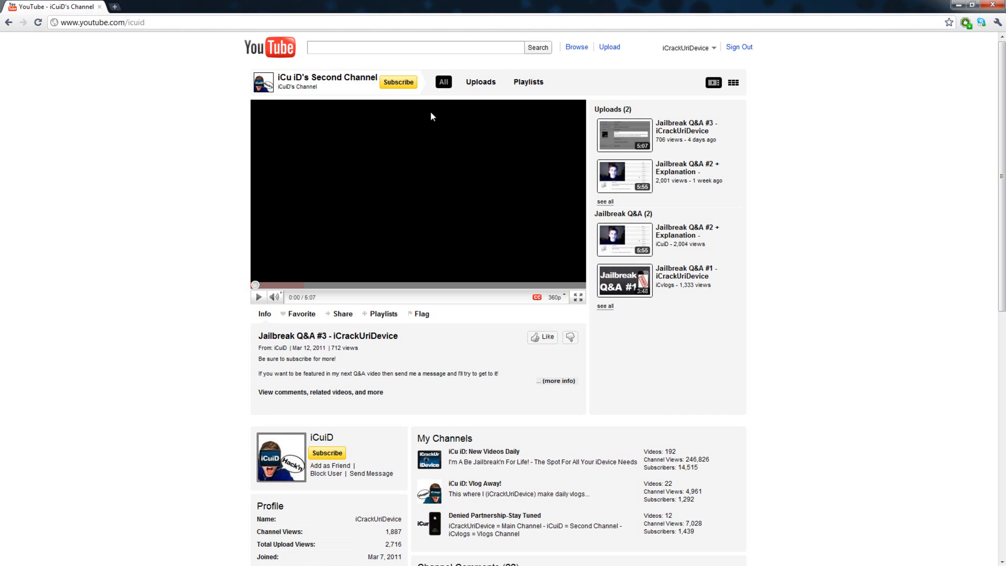
pyautogui.moveTo(332, 136)
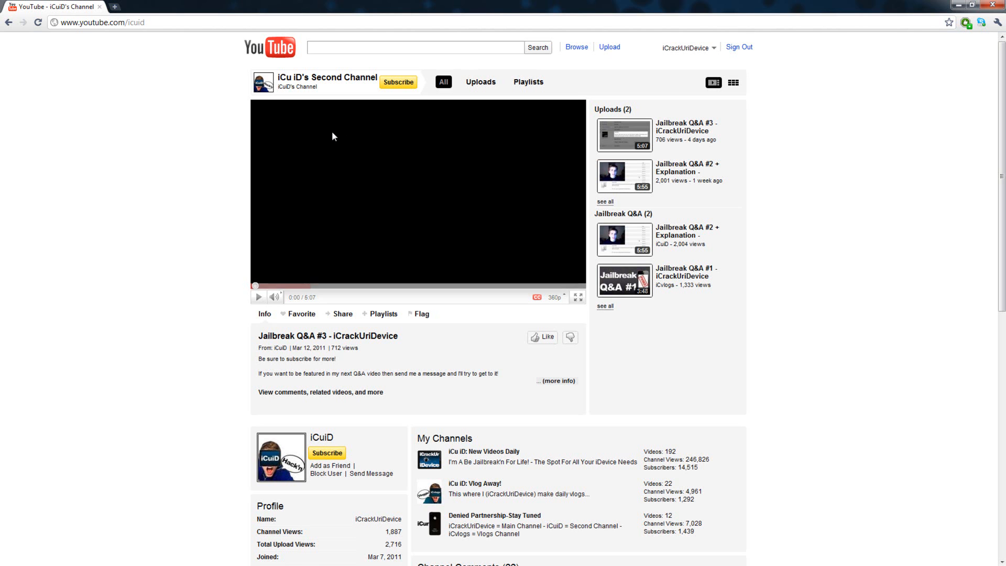
pyautogui.scroll(-3)
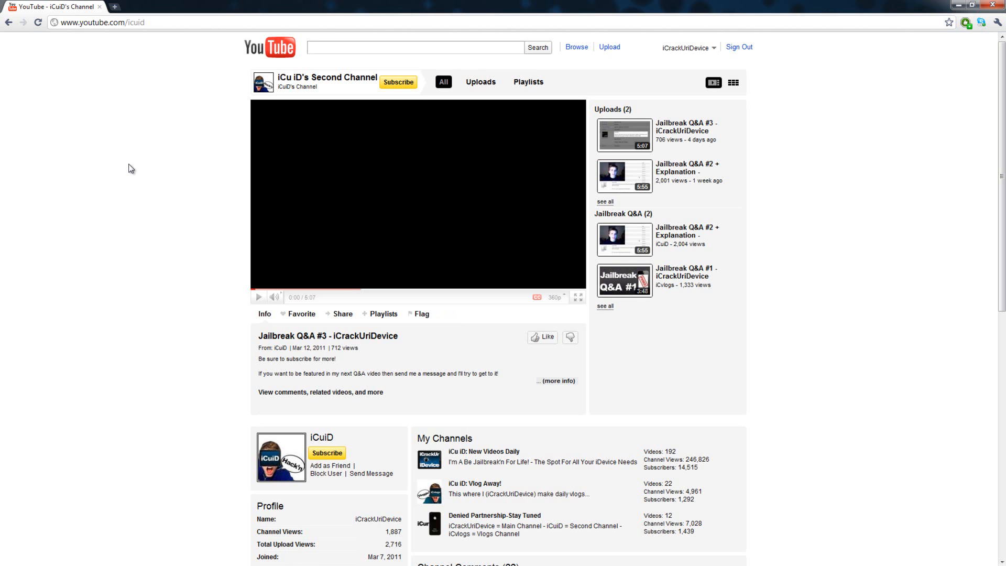
pyautogui.moveTo(94, 151)
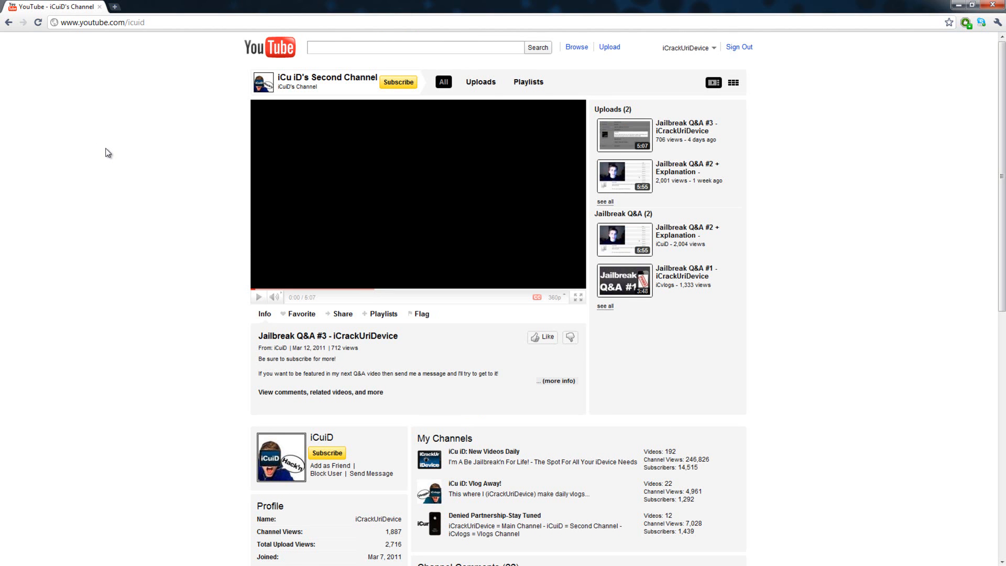
pyautogui.scroll(-3)
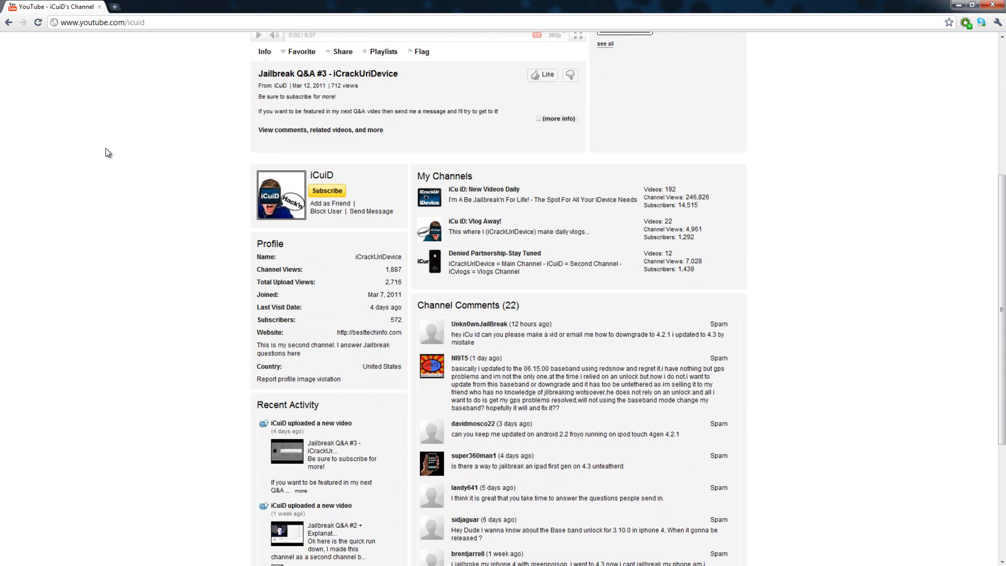
pyautogui.moveTo(109, 161)
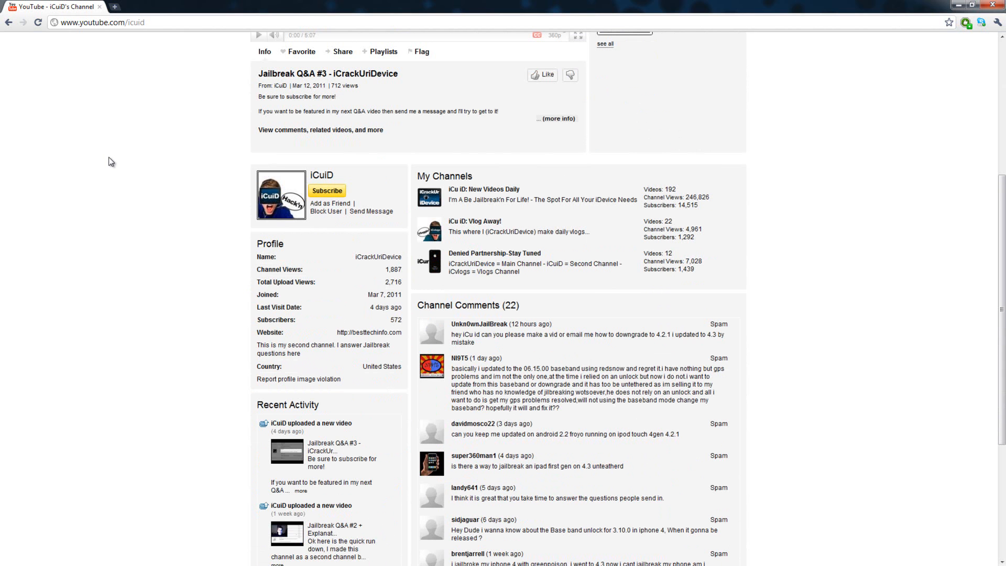